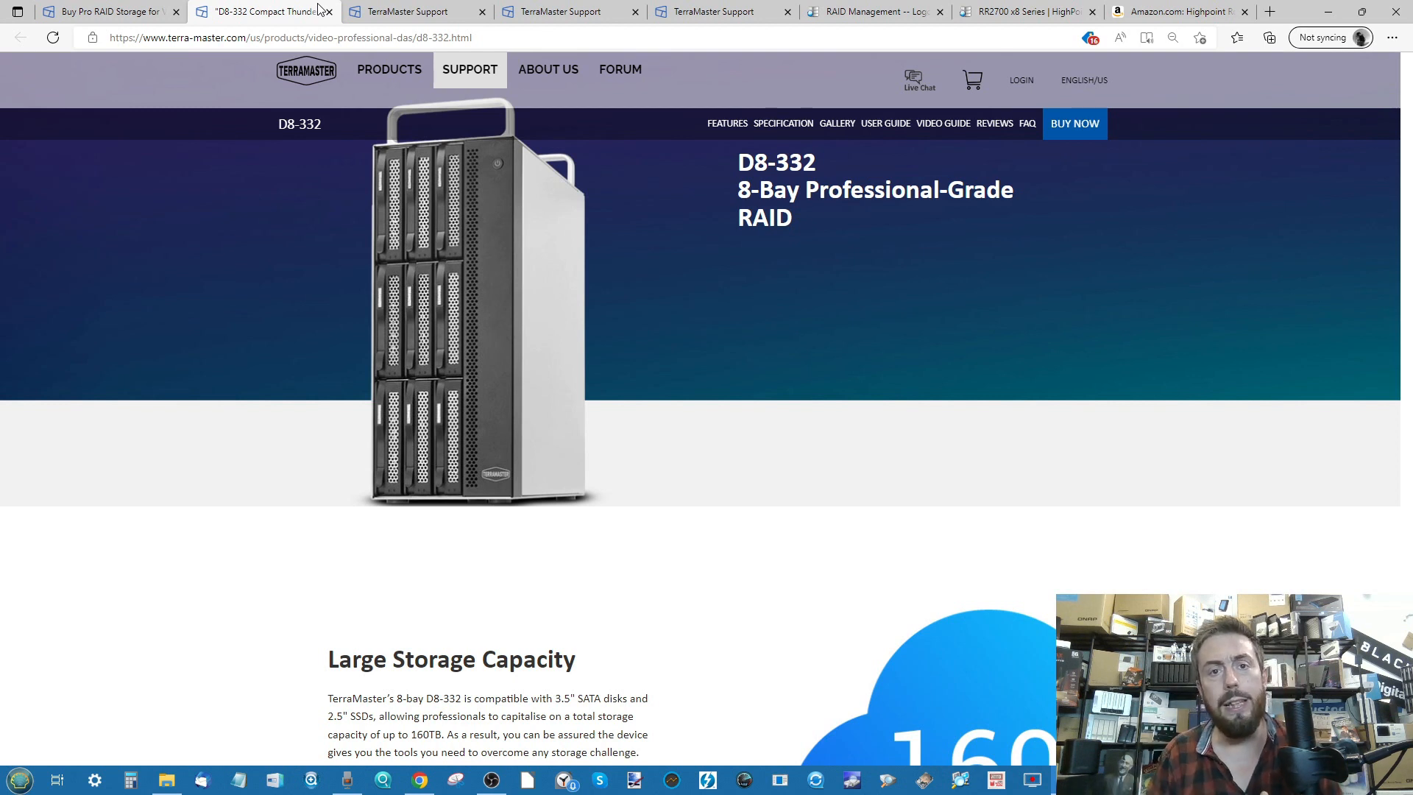
mouse_move(1074, 313)
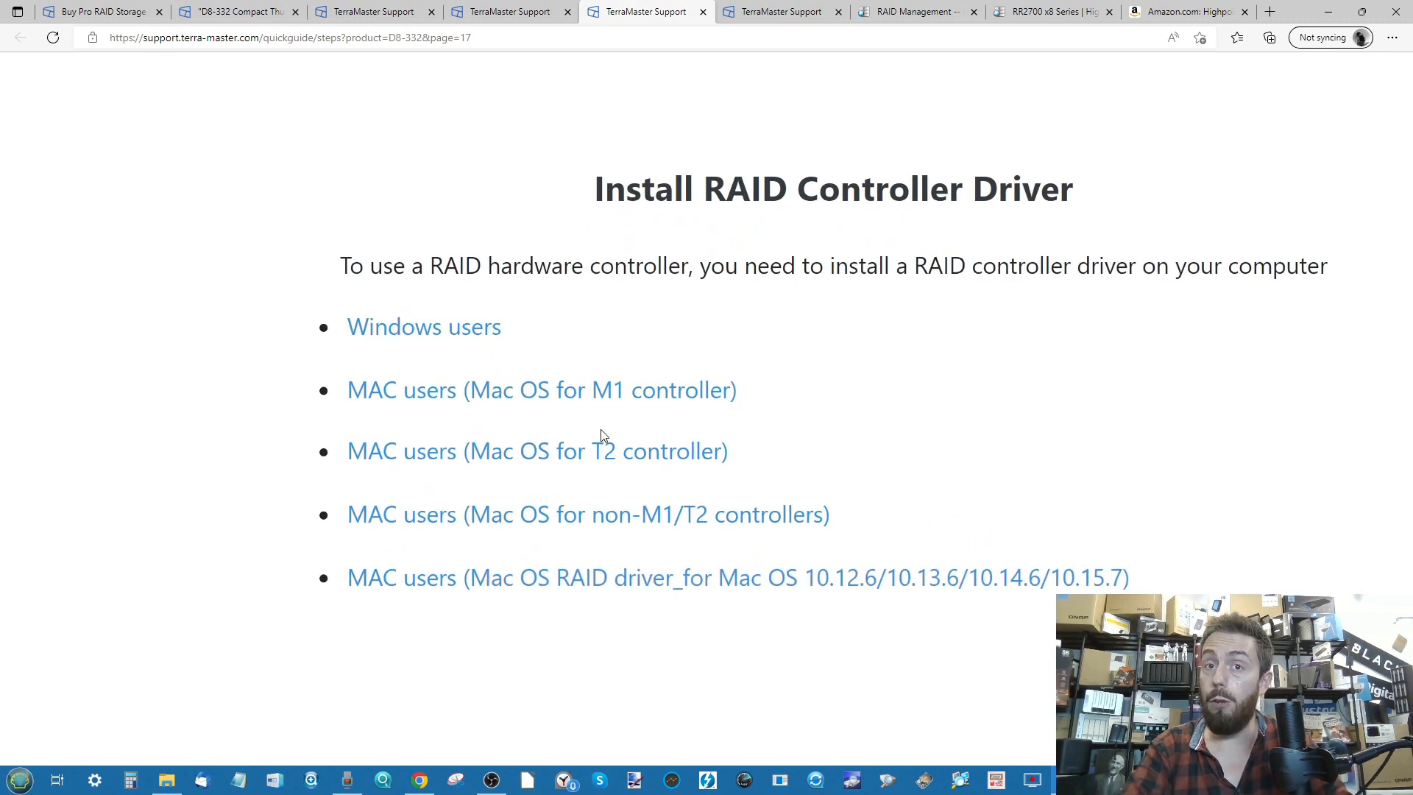
Switch to the RAID Management tab showing the login form with user RAID and password entered
click(916, 12)
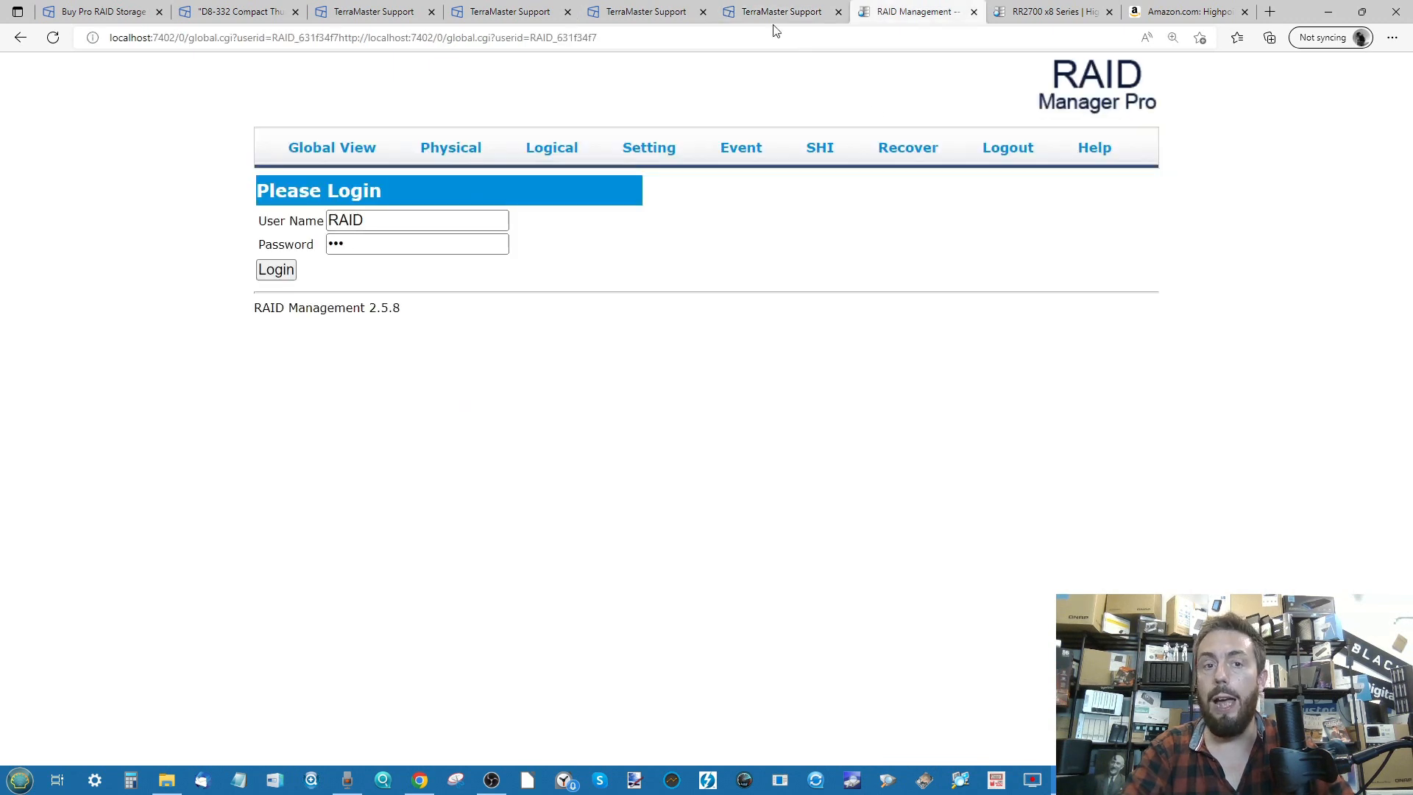
click(275, 269)
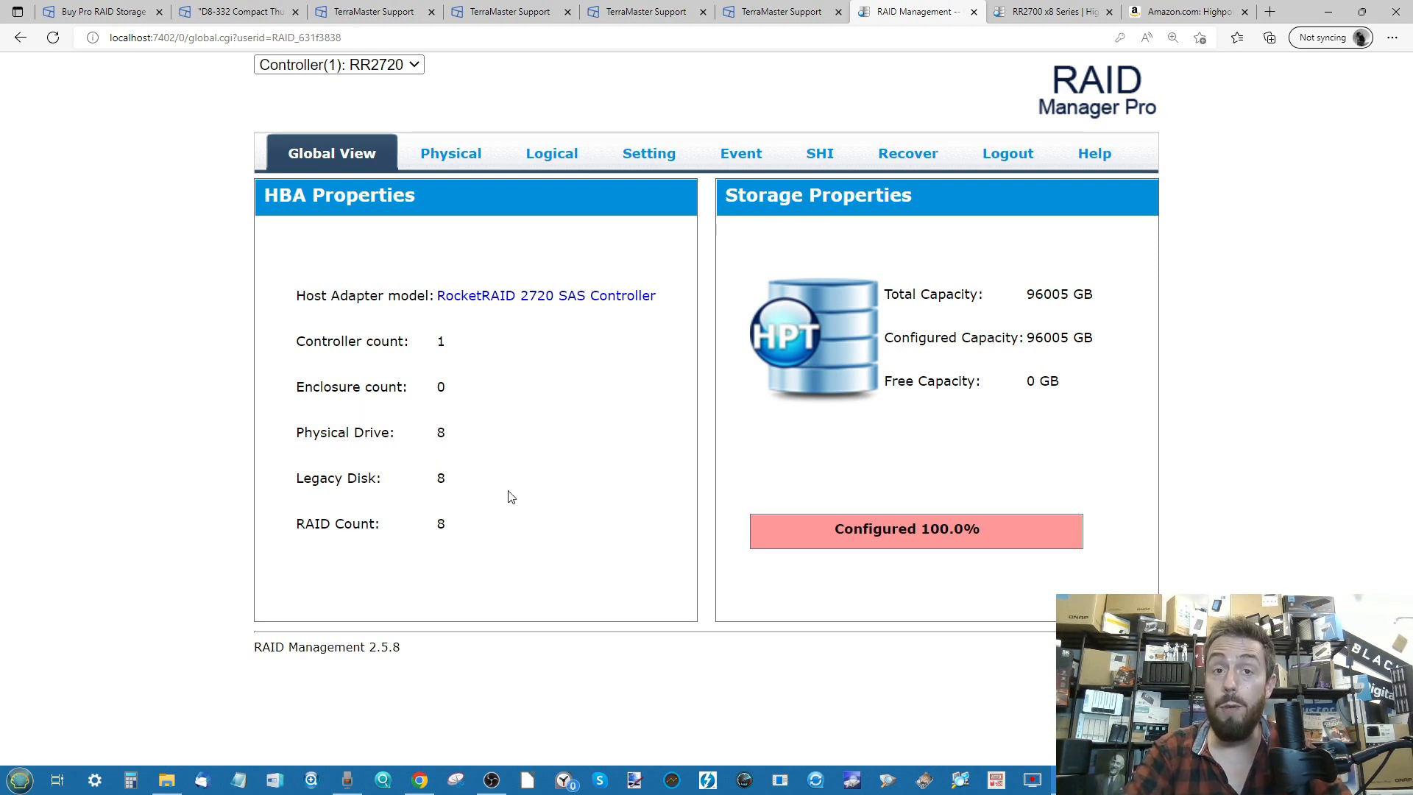
Leave Global View and show the Physical drives view of the controller
click(451, 153)
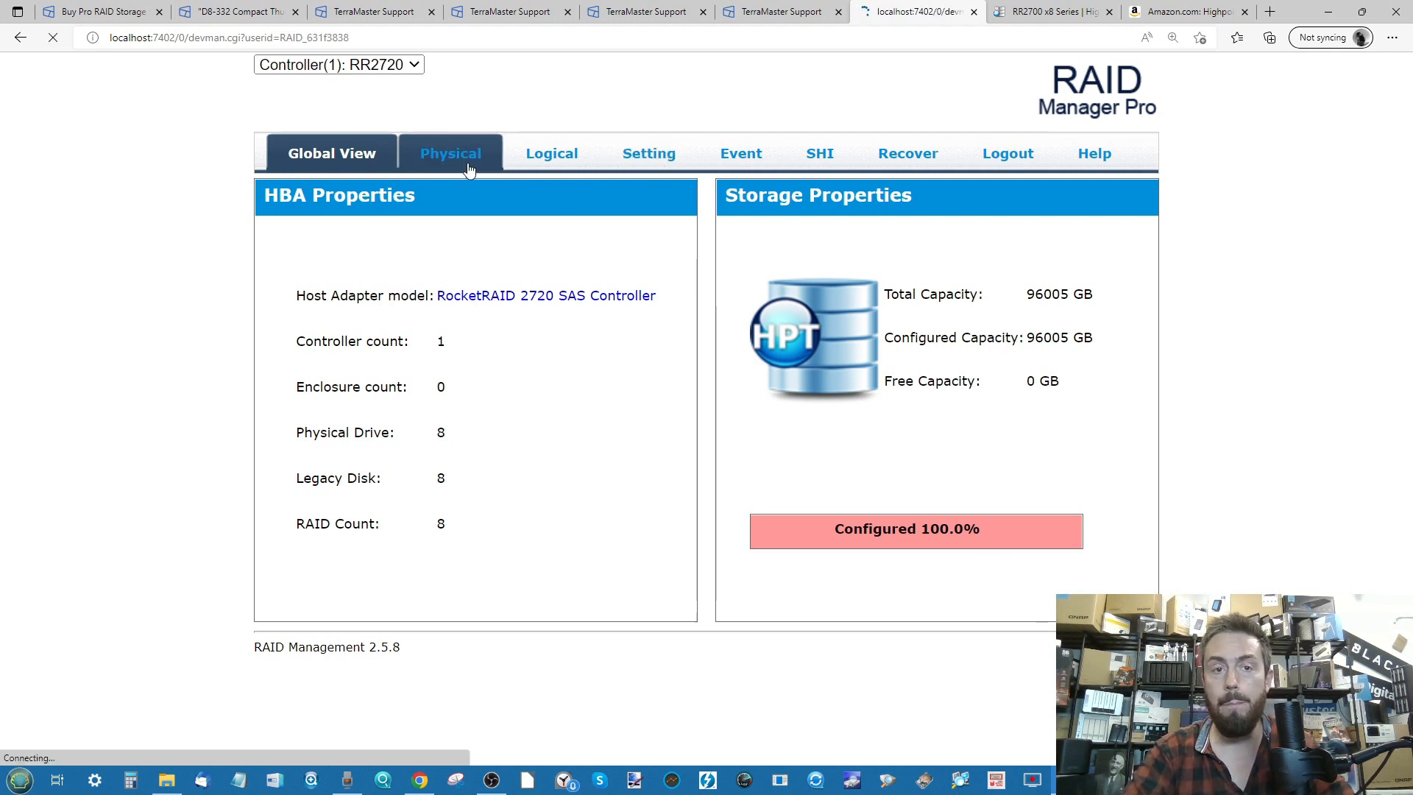
click(450, 153)
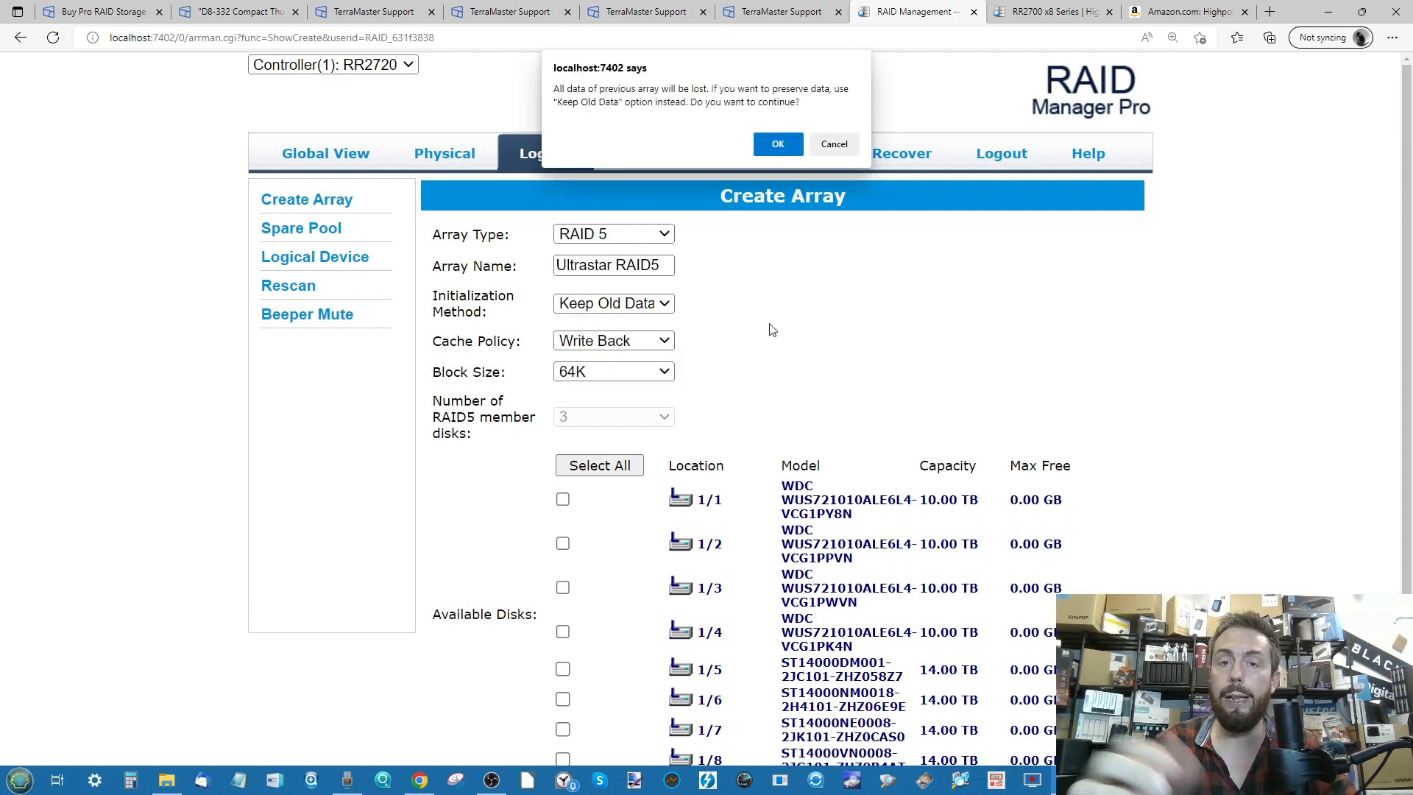
Confirm the data-loss warning so the 30 TB RAID 5 array Ultrastar RAID5 is created
click(777, 144)
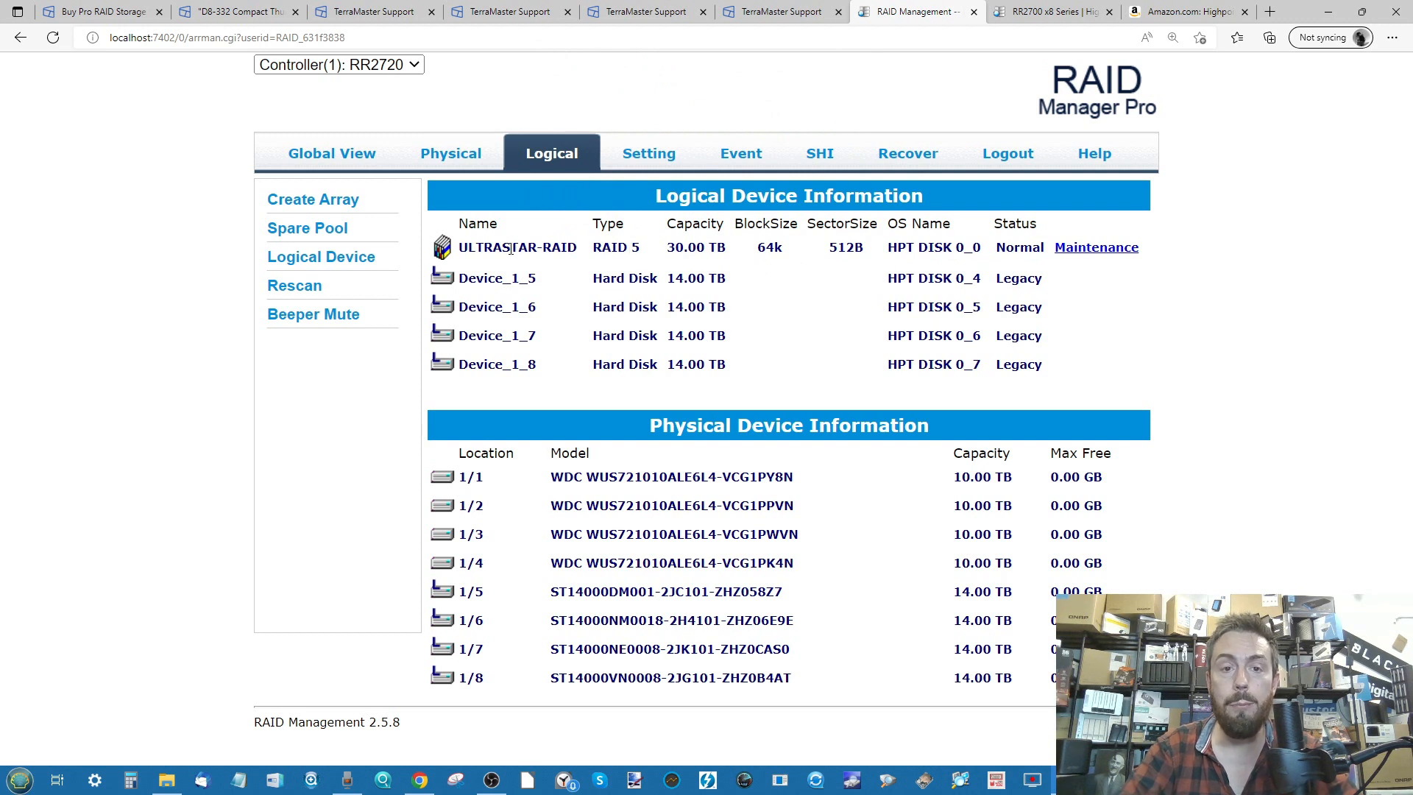
mouse_move(327, 237)
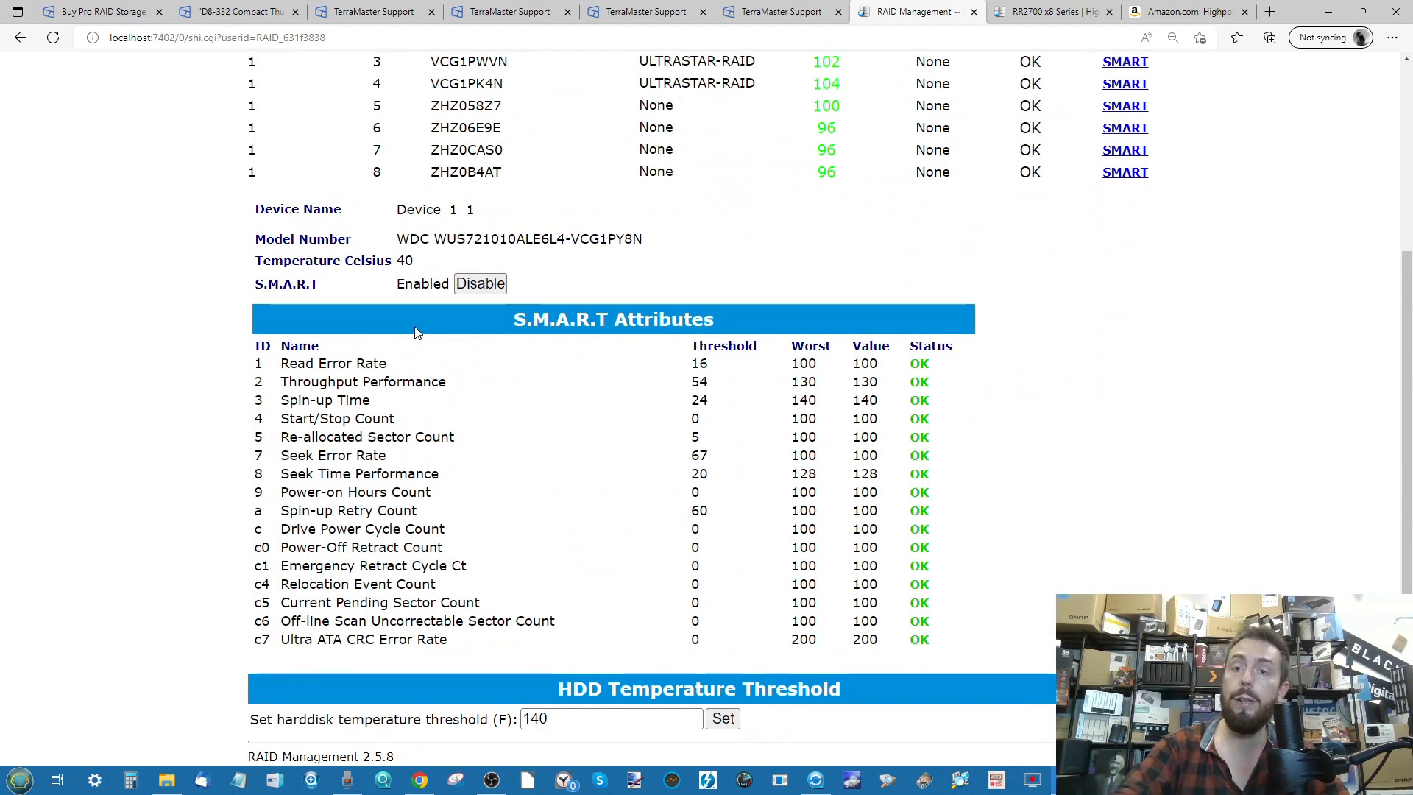
Show the Physical view with RocketRAID 2720 controller details after Device_1_1's S.M.A.R.T. check
click(450, 153)
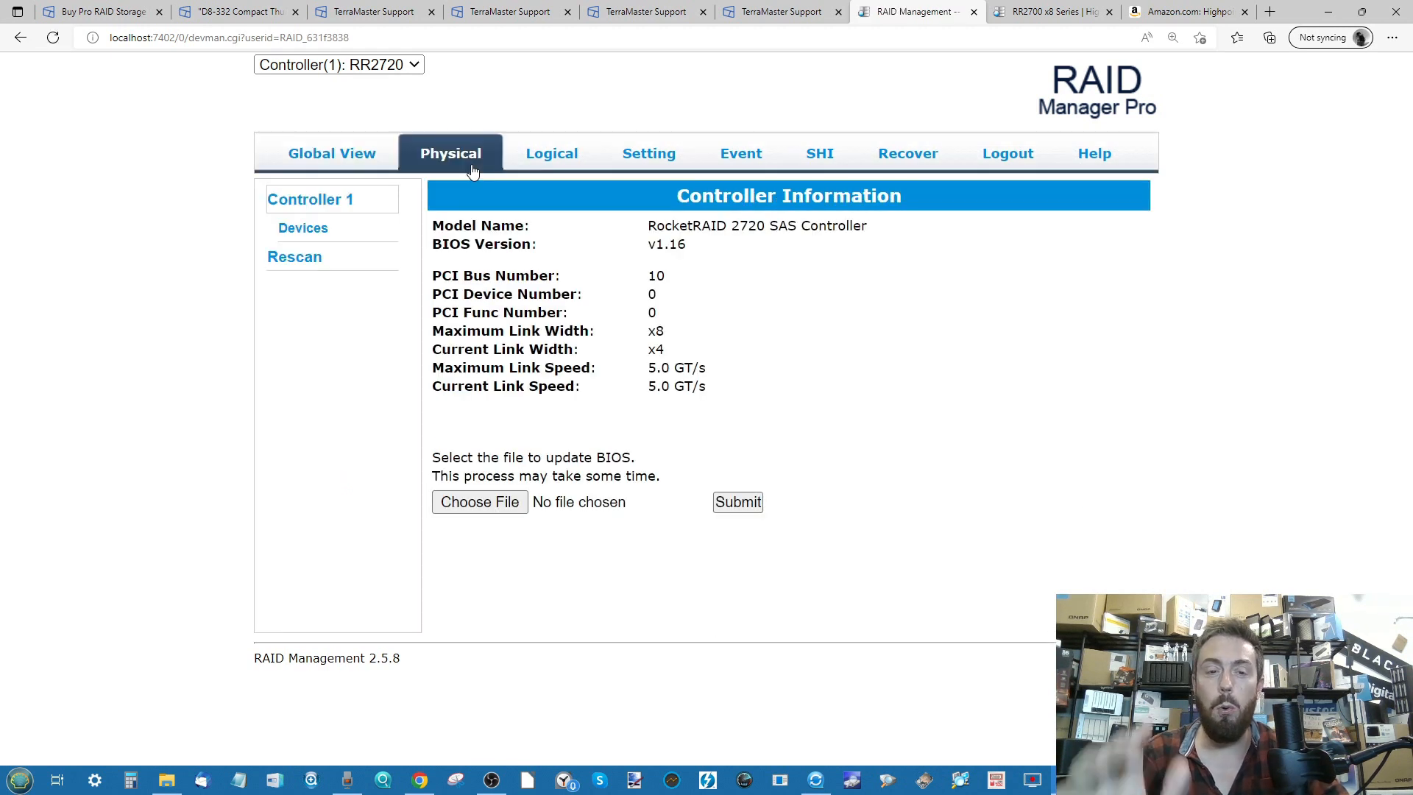
Show the Logical view listing SEAGATERAID 56 TB RAID 0 beside ULTRASTAR-RAID, both Normal
click(552, 154)
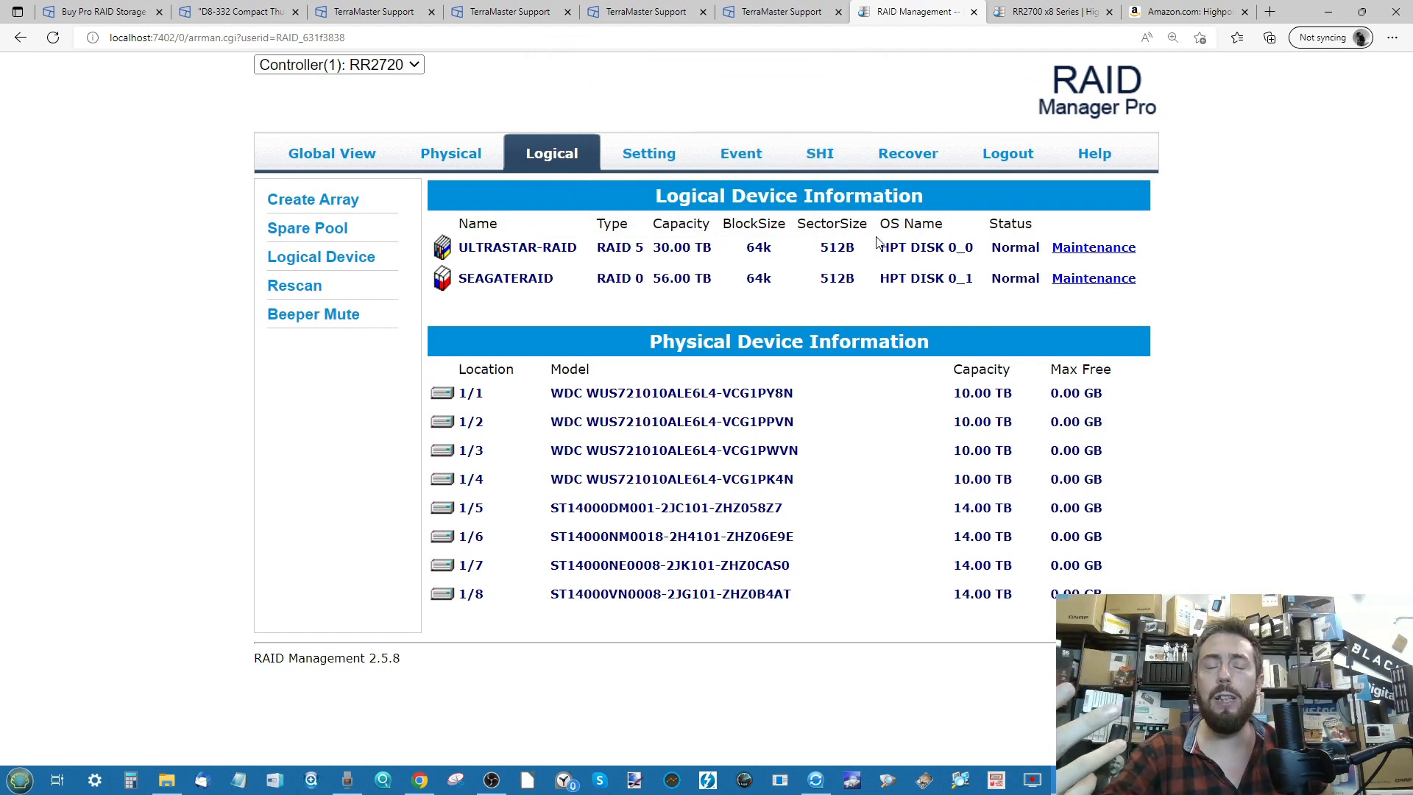